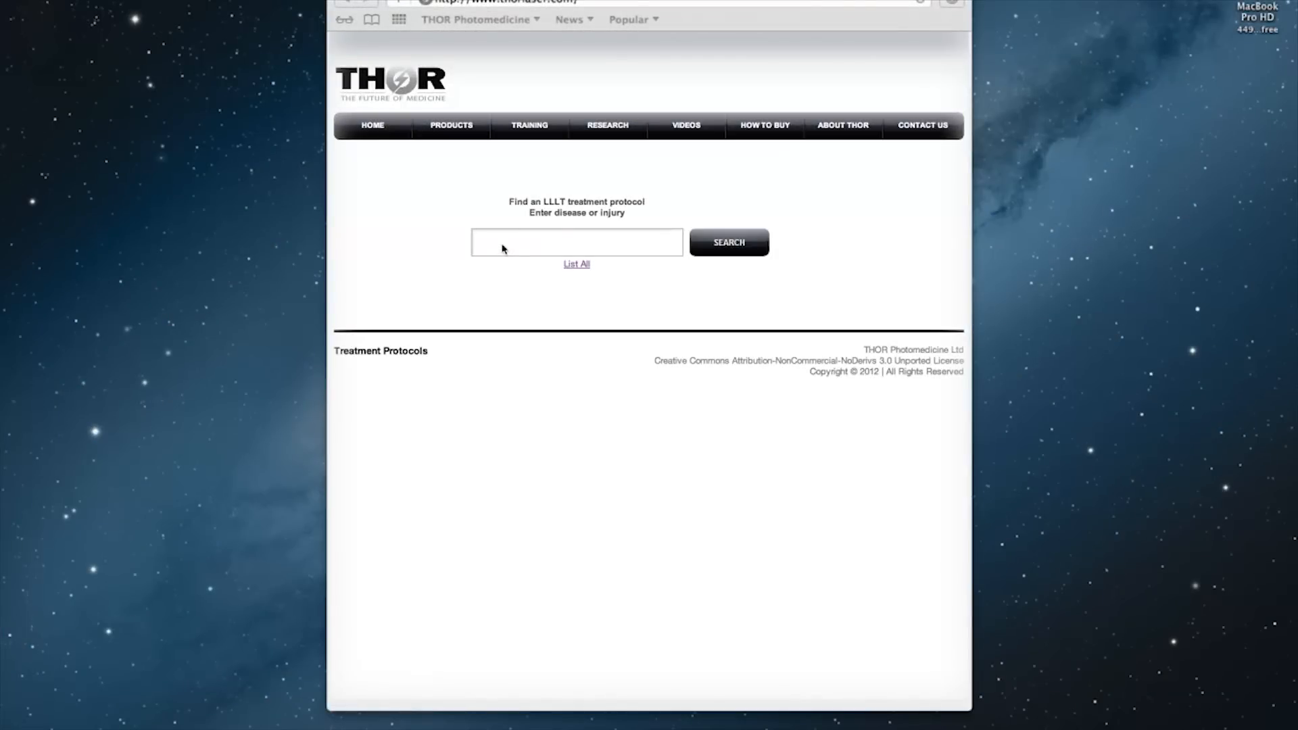
- Search 'tenni', list all protocols, and show the Ankle and foot group's lateral ankle sprain sheet
left_click(576, 242)
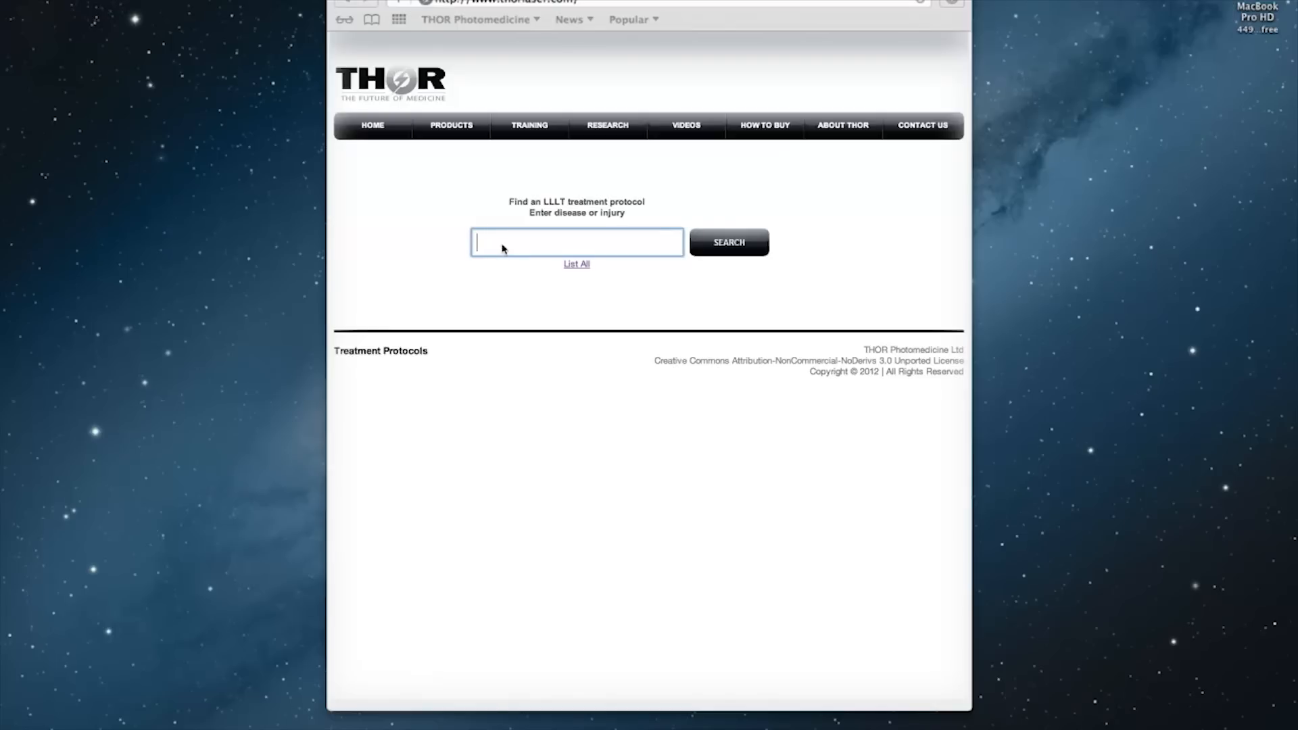
type("tenni")
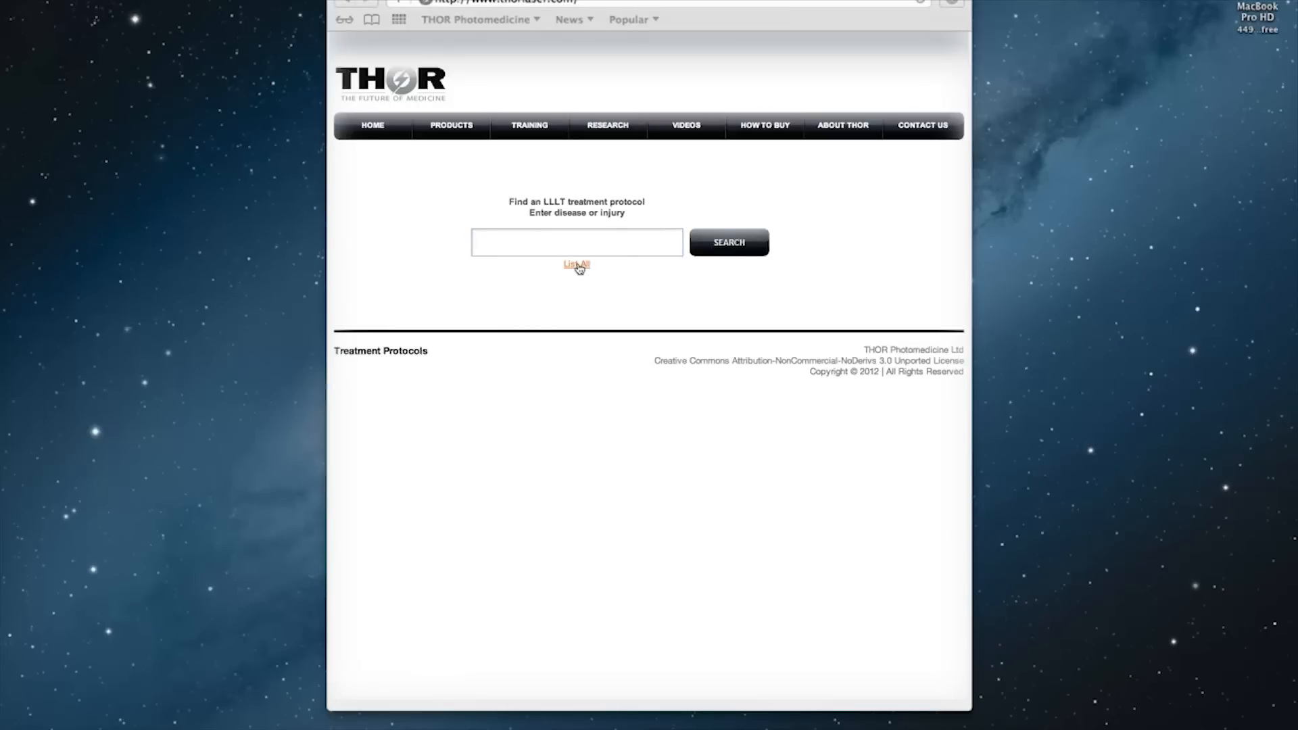
left_click(576, 264)
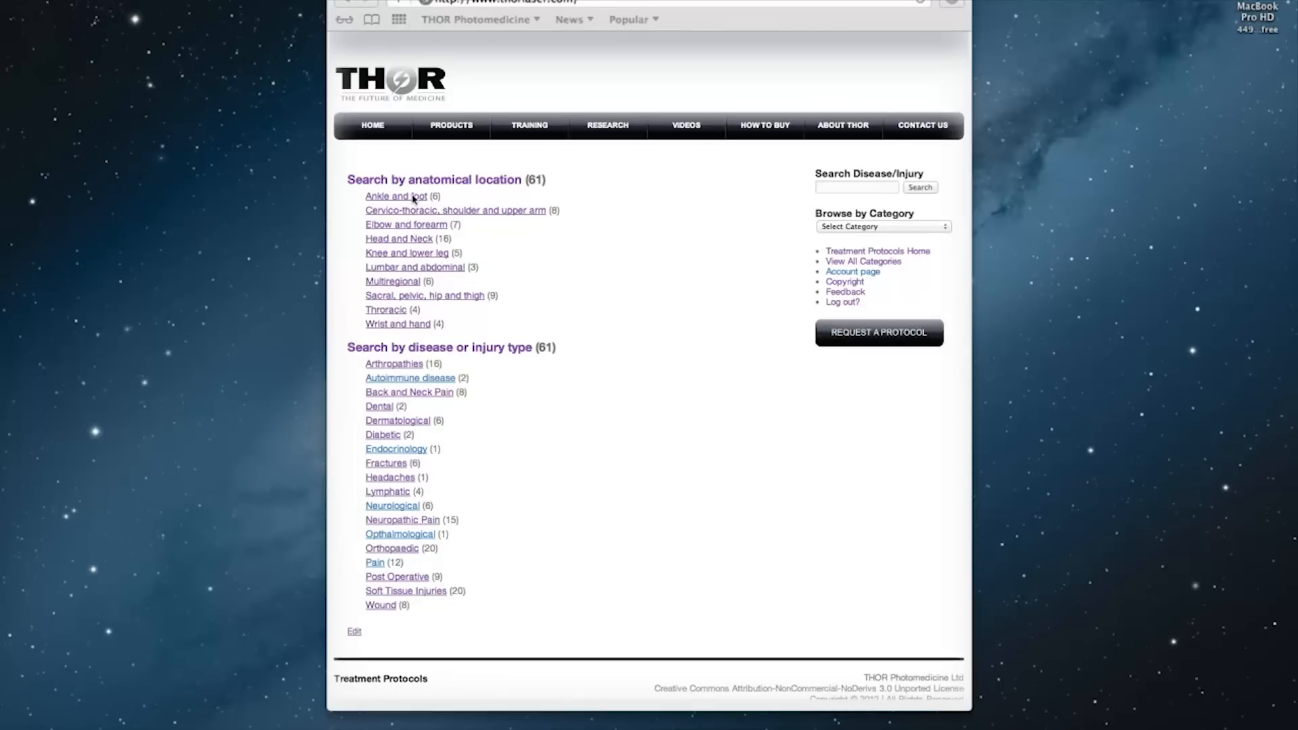
left_click(395, 196)
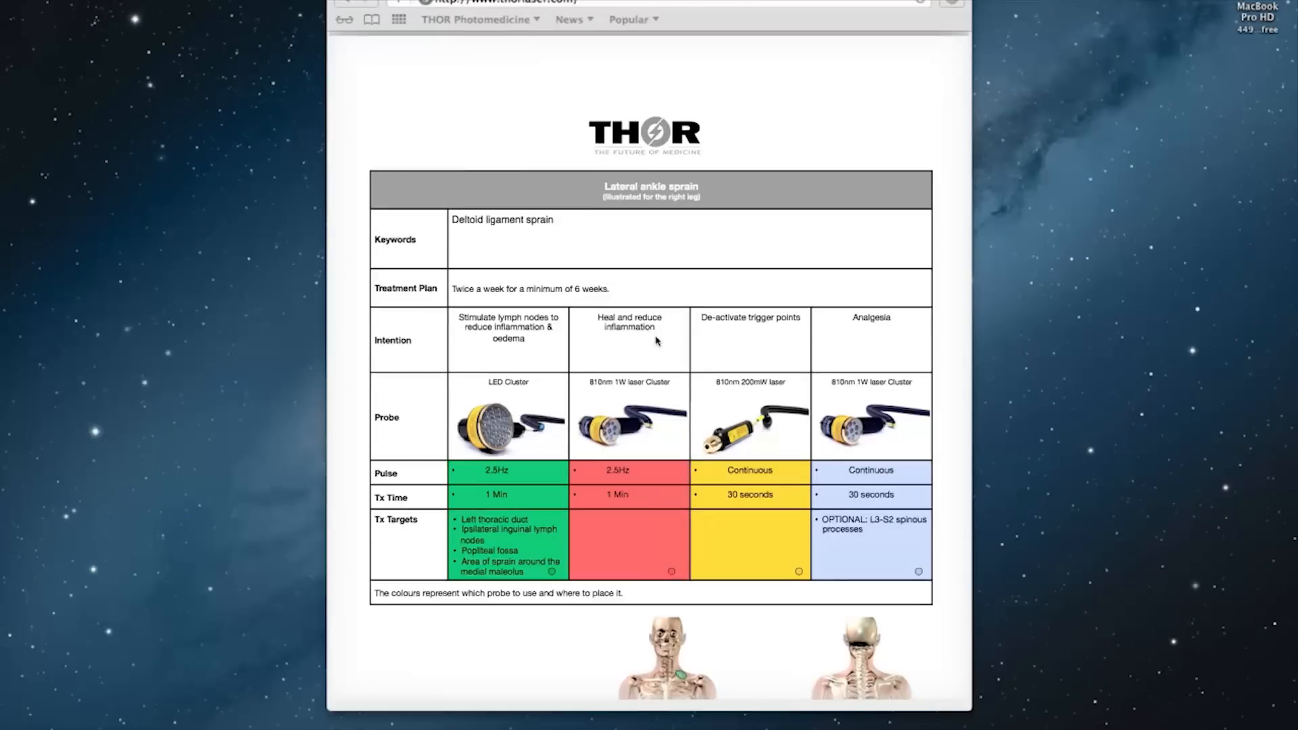
- Scroll down through the lateral ankle sprain sheet's probes, treatment times and targets
scroll("down", 3)
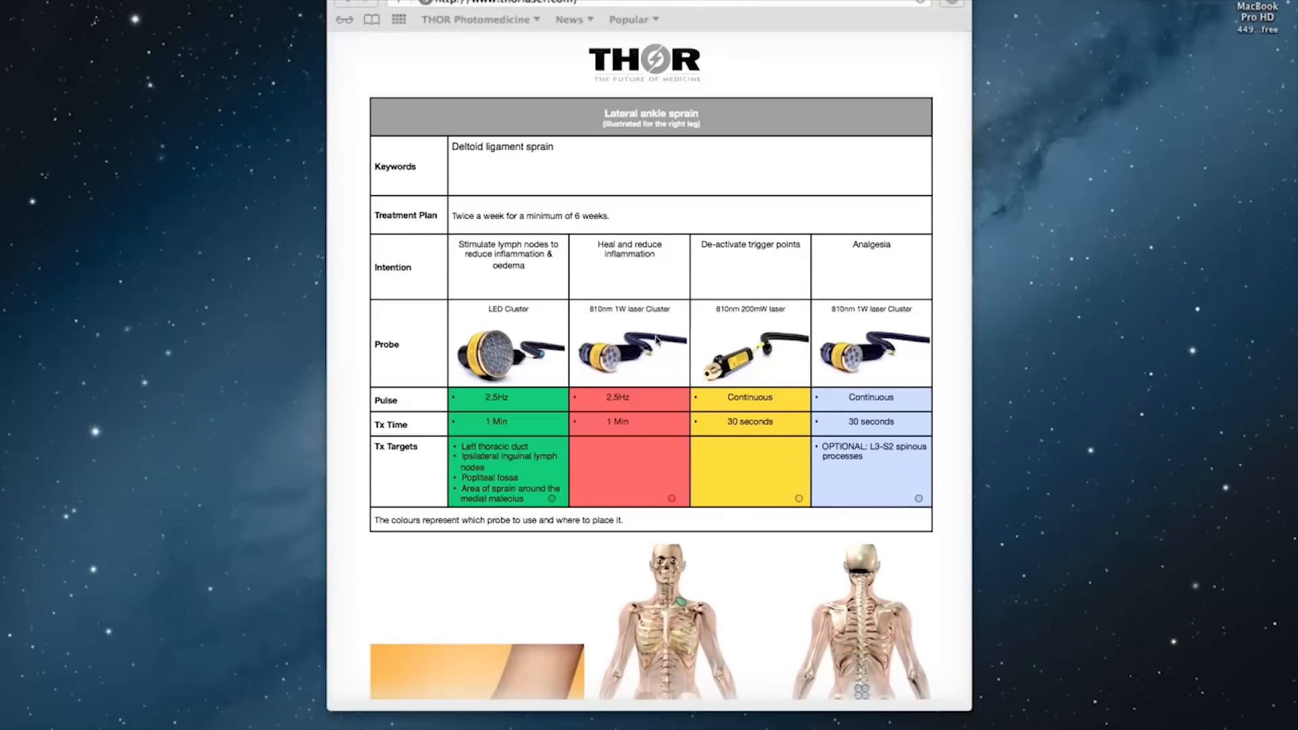
scroll("down", 3)
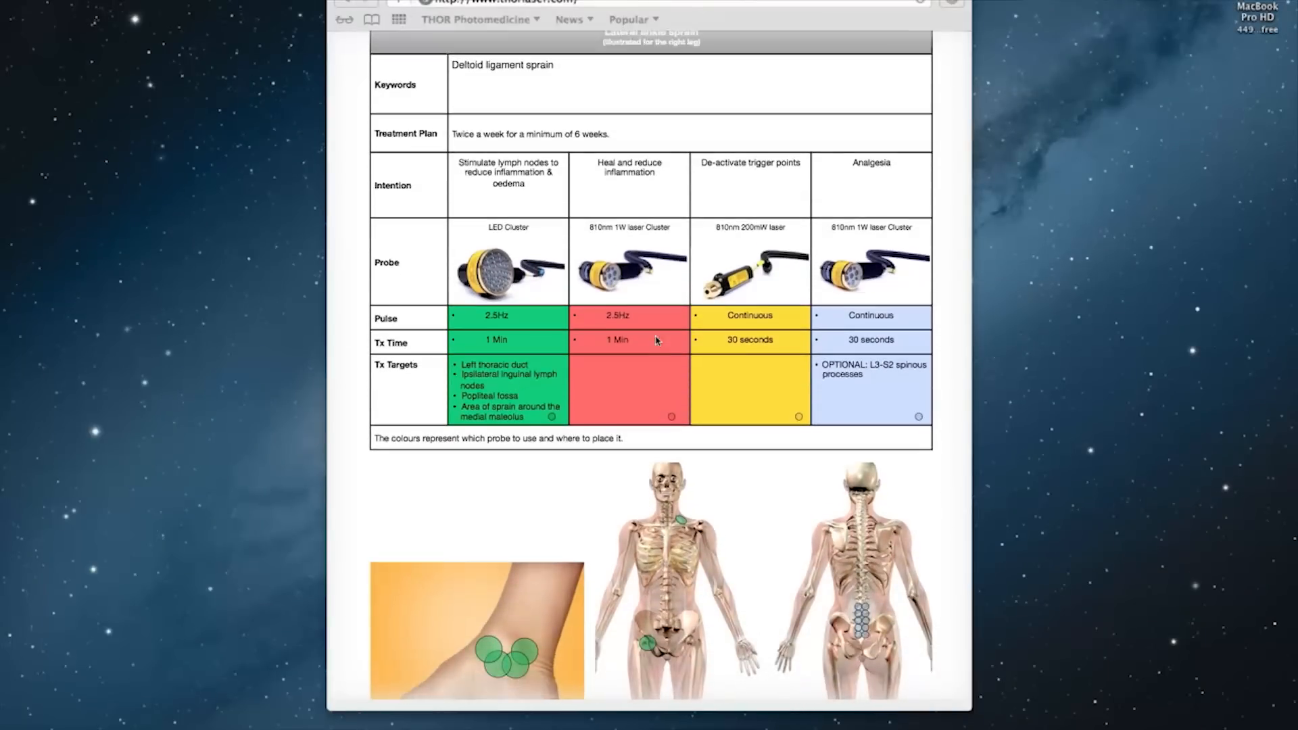
scroll("down", 3)
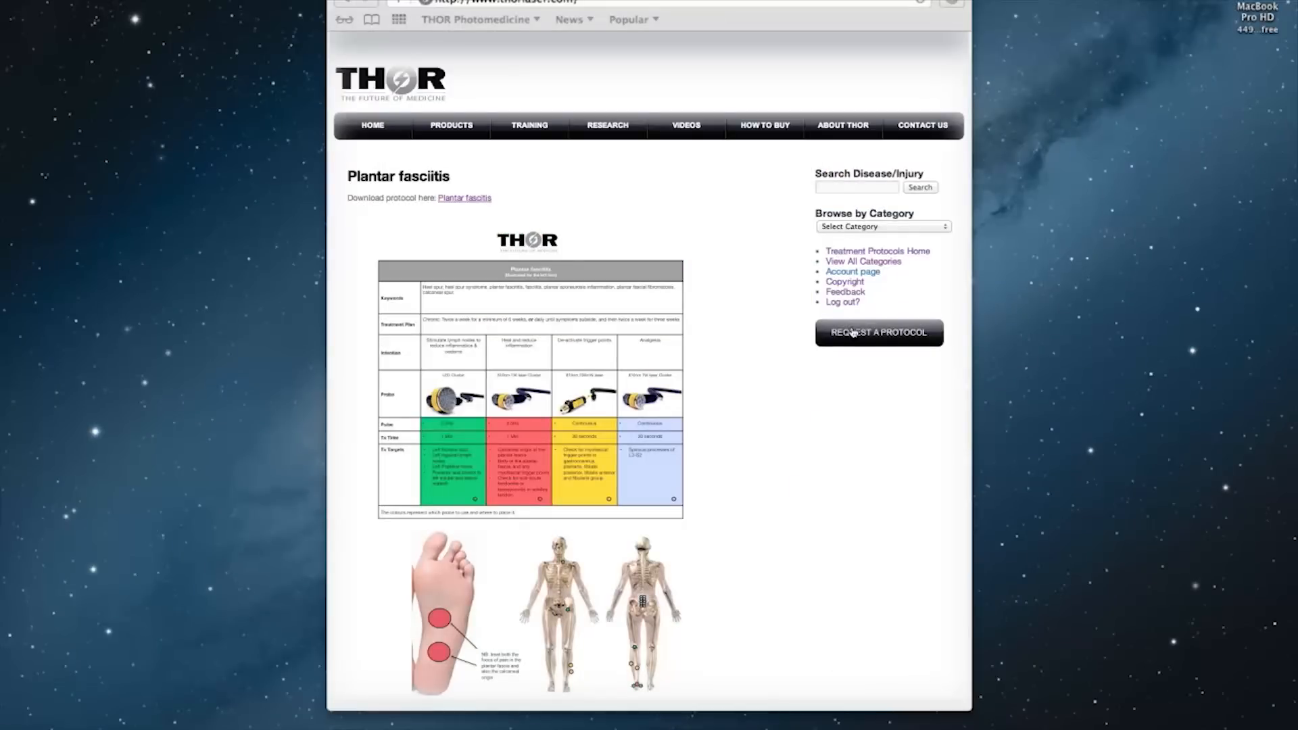
- Request a Spinal Meningitis protocol under the name 'Still Water' and send it
left_click(879, 333)
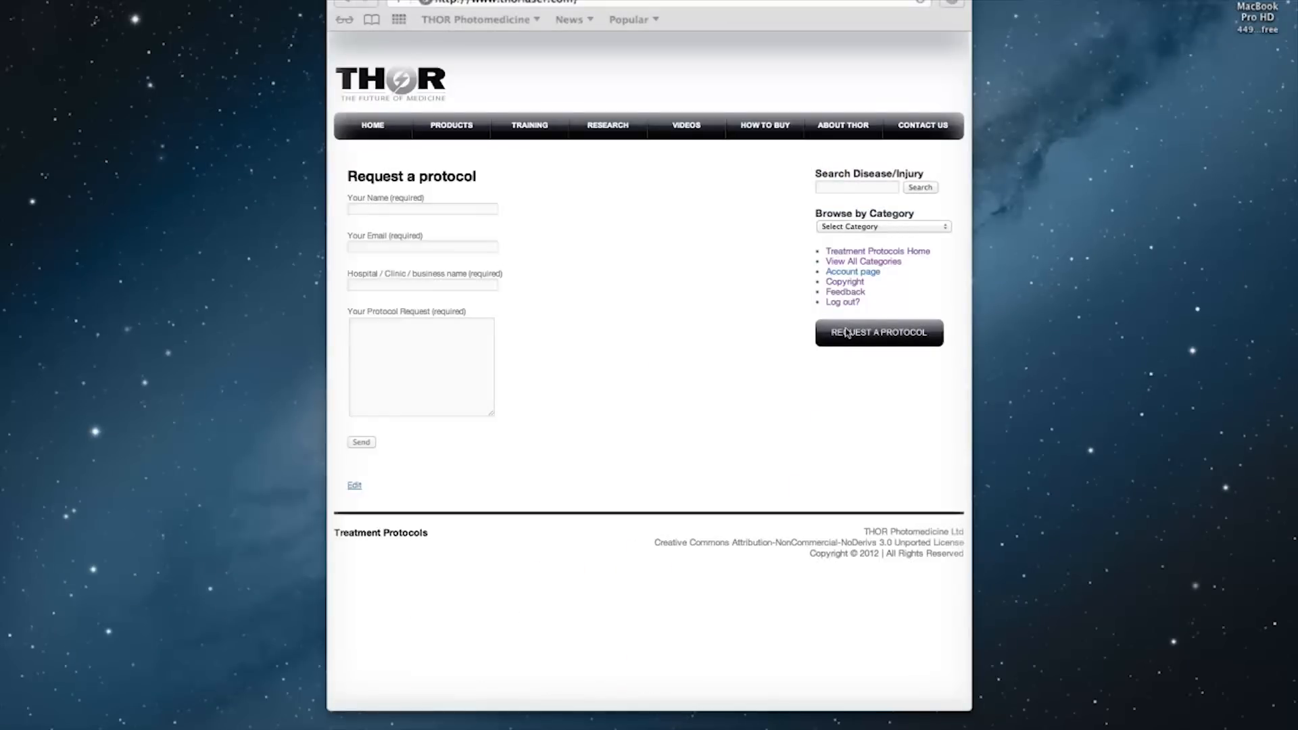
left_click(421, 208)
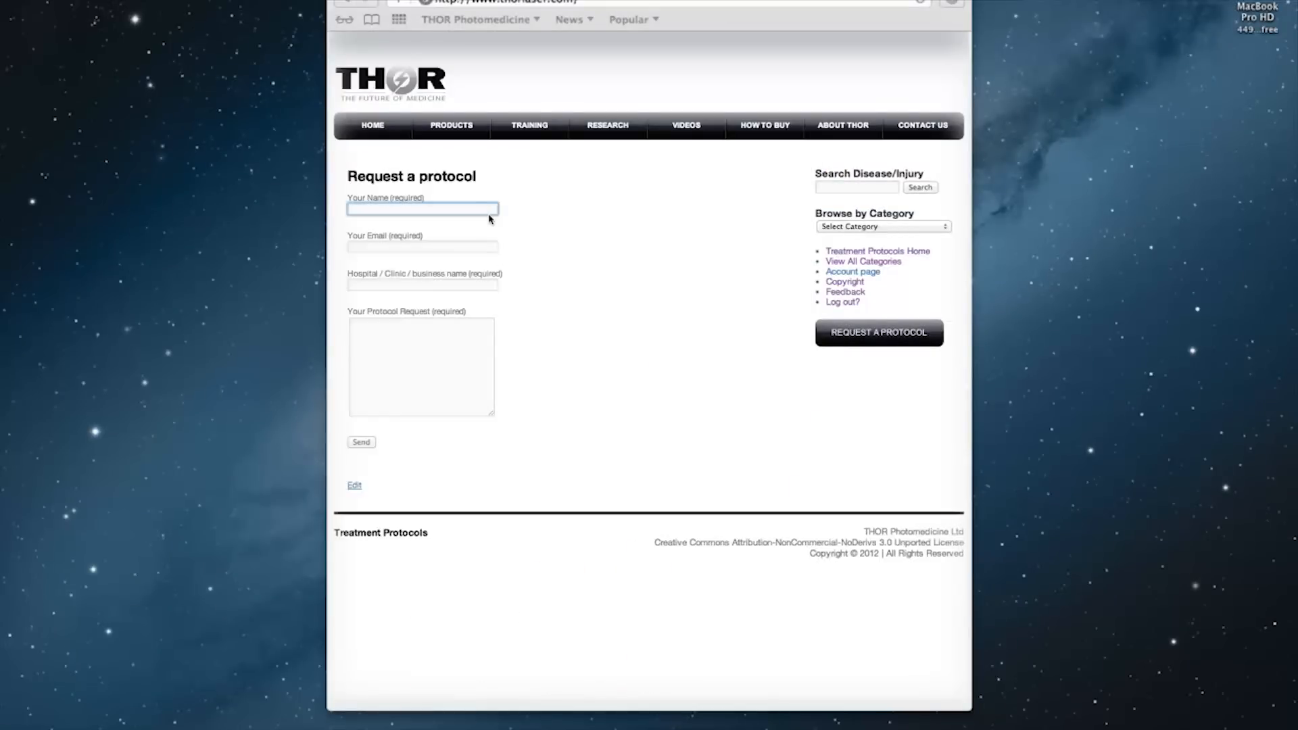
type("Still Waters run Deep Clinic")
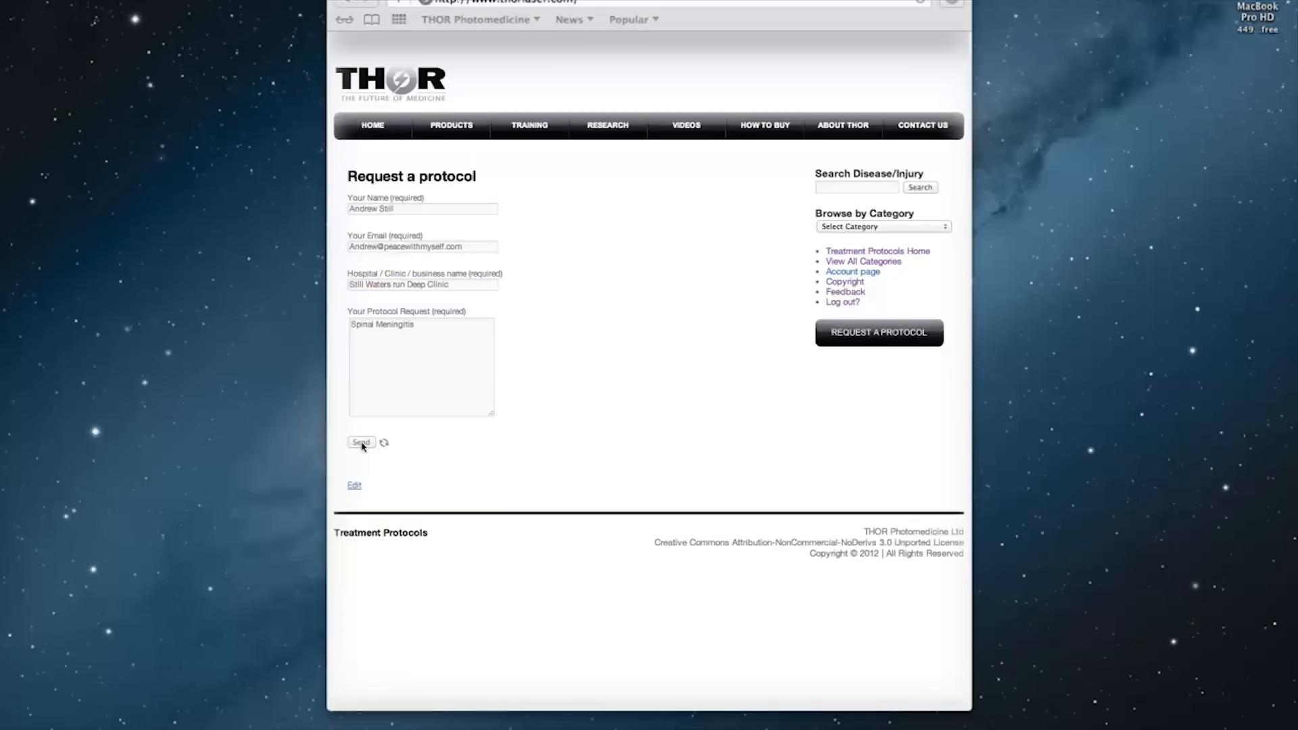
left_click(361, 442)
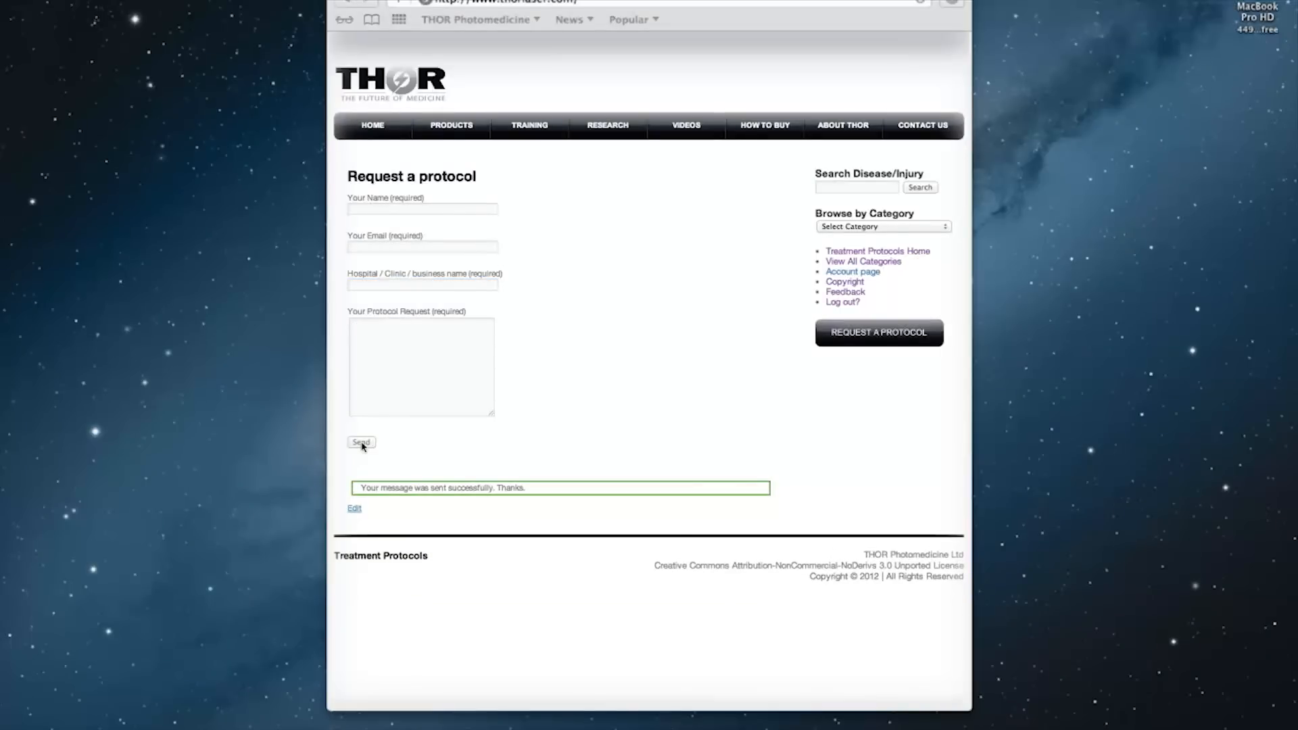